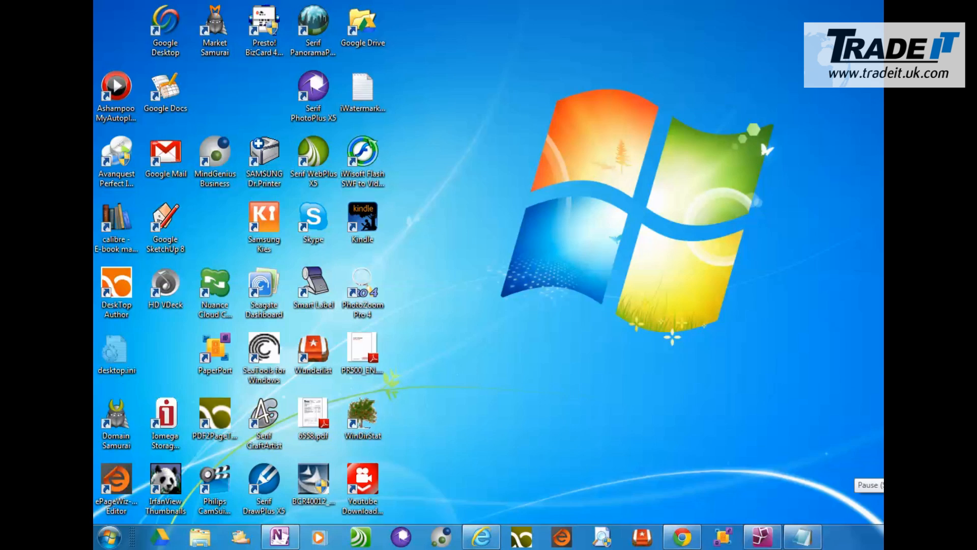
# Open Control Panel from the Start menu.
pyautogui.click(108, 536)
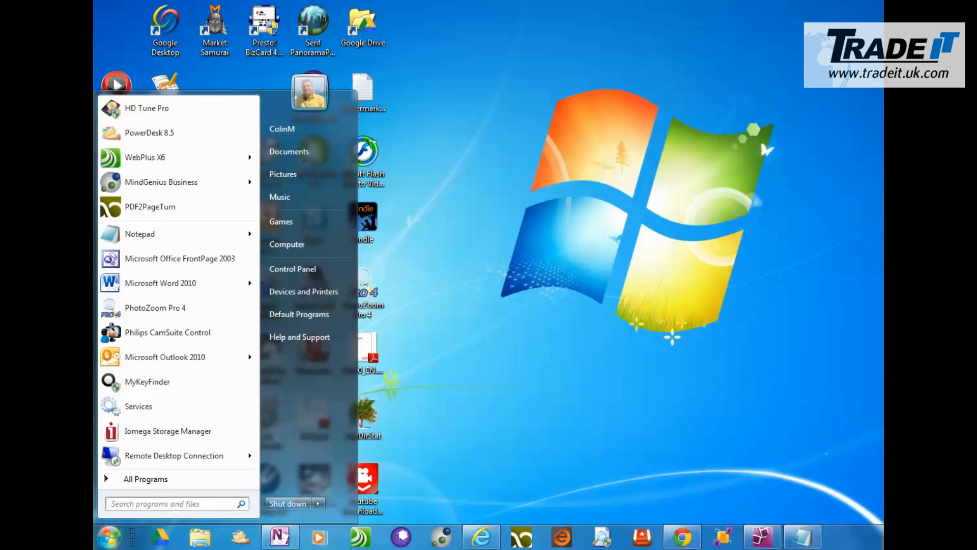
pyautogui.click(292, 269)
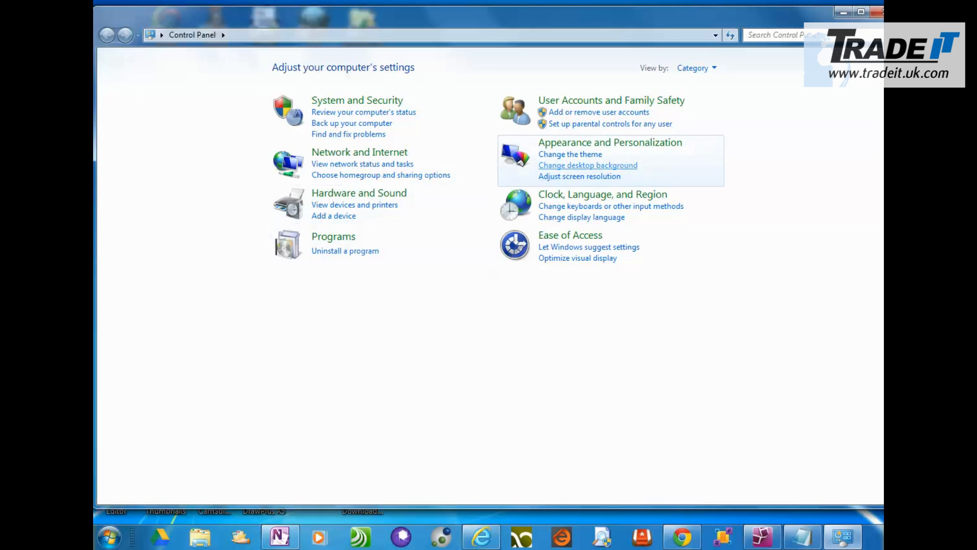
# Switch the Control Panel 'View by' setting from Category to Large icons.
pyautogui.click(693, 68)
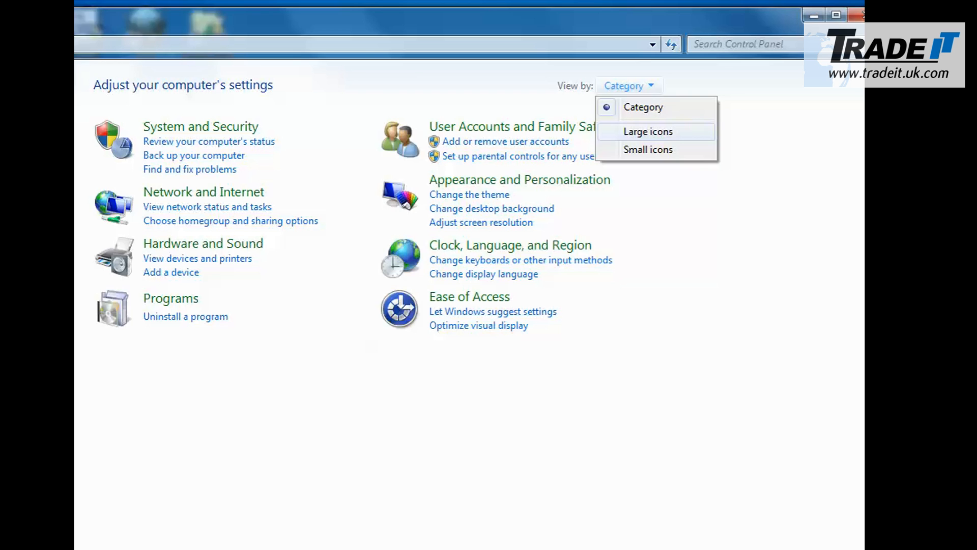
pyautogui.click(649, 150)
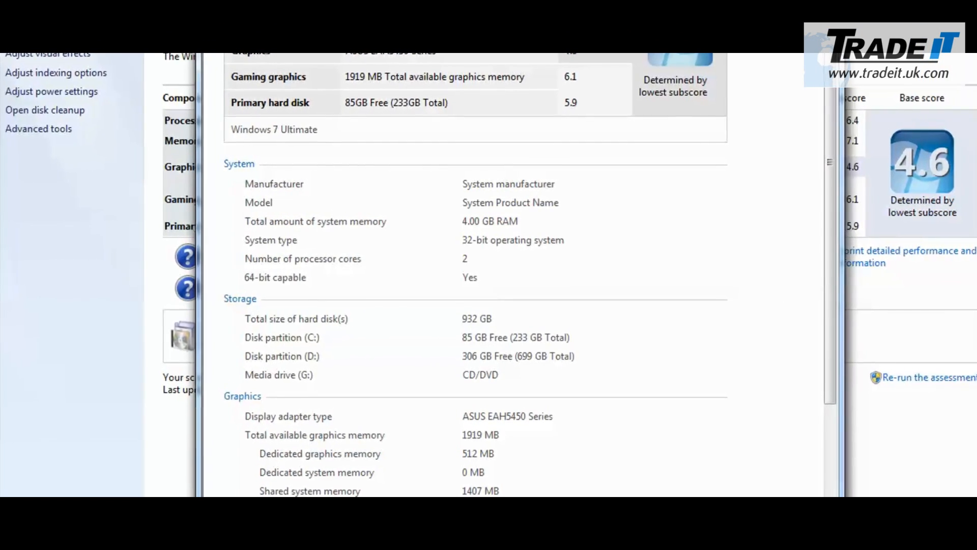
# Scroll the detailed performance report down to System details showing '64-bit capable: Yes'.
pyautogui.scroll(-3)
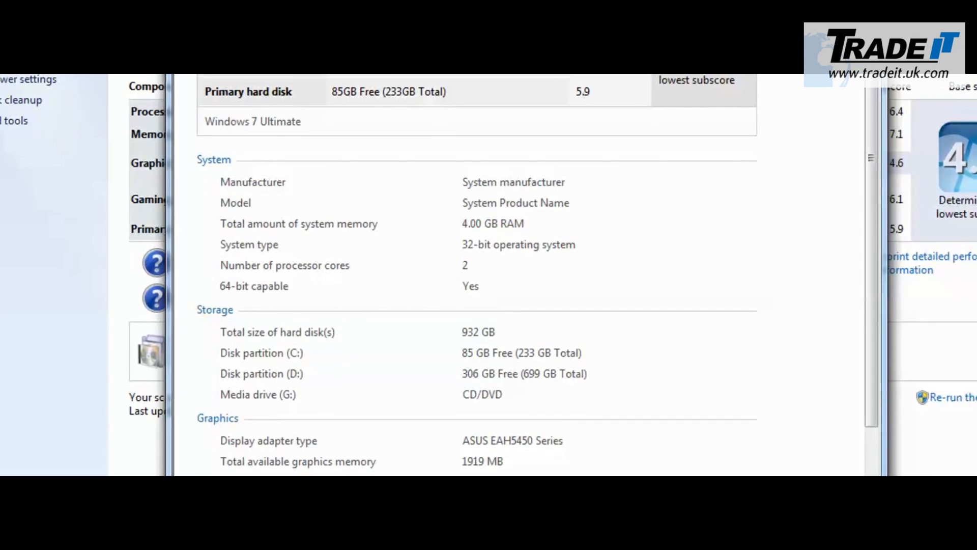